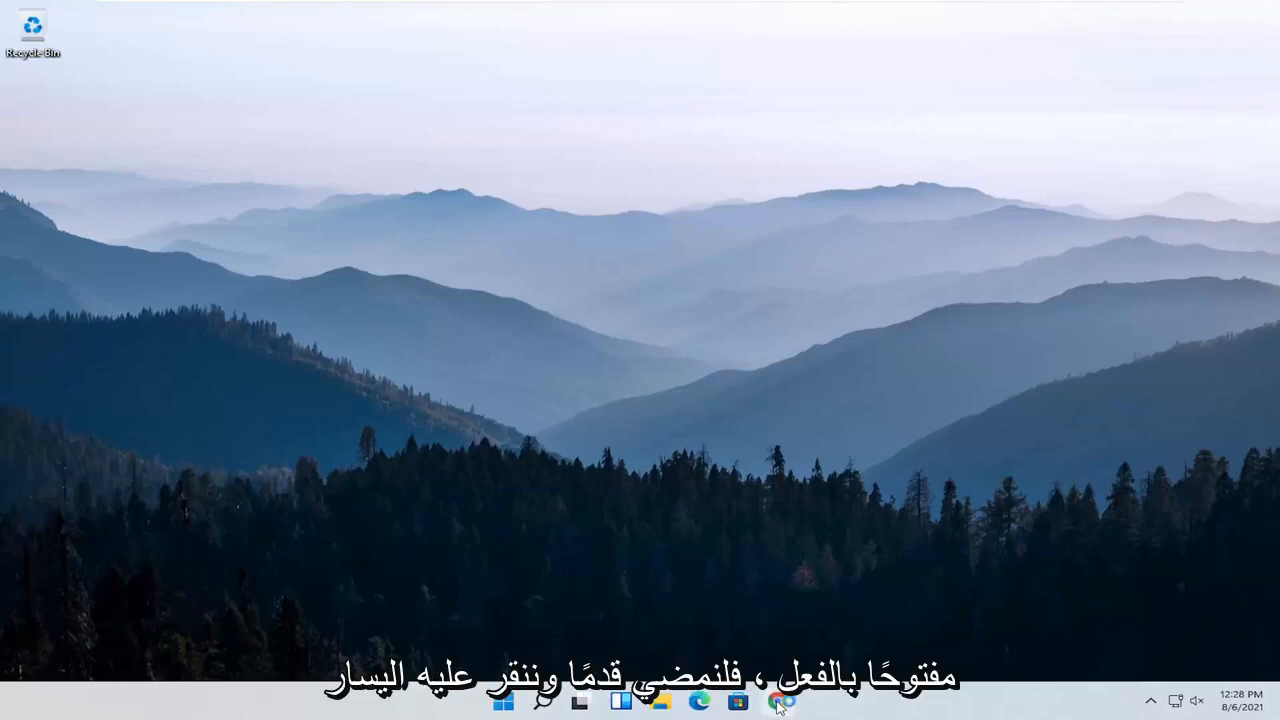
# Launch Google Chrome from the taskbar to a new tab page.
pyautogui.click(776, 700)
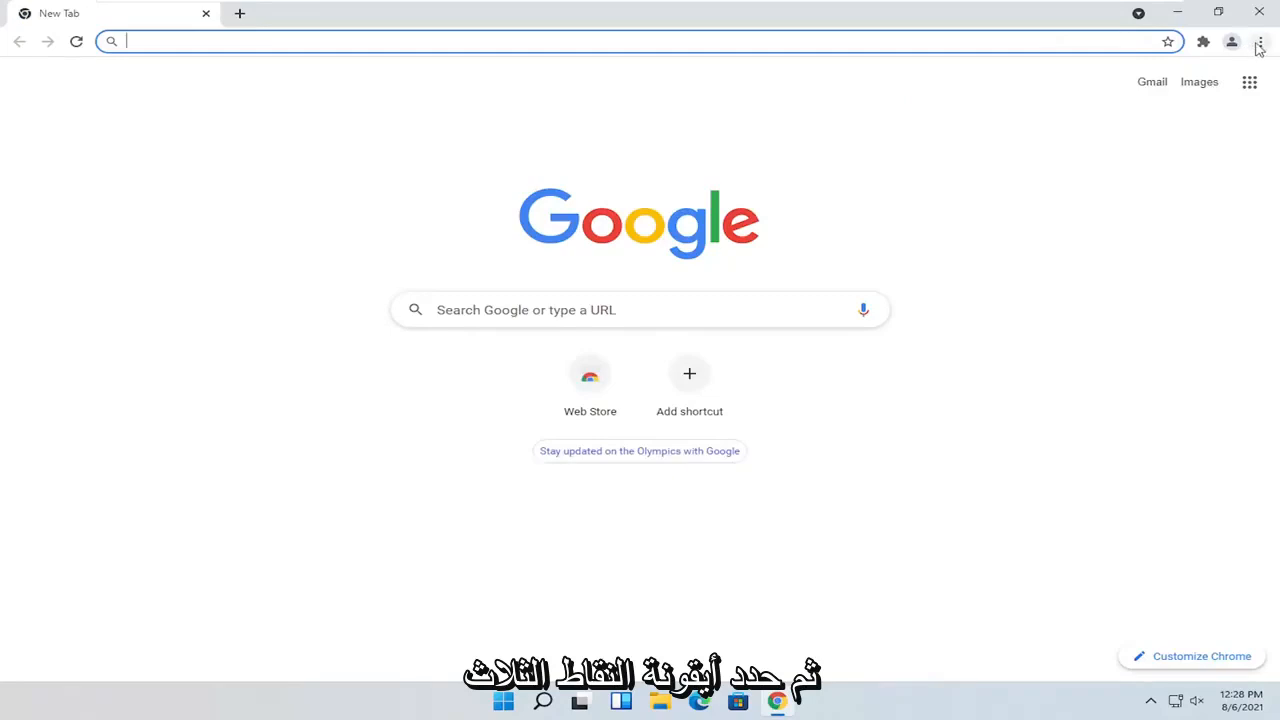
# Open Chrome's Settings page from the three-dot menu.
pyautogui.click(1260, 42)
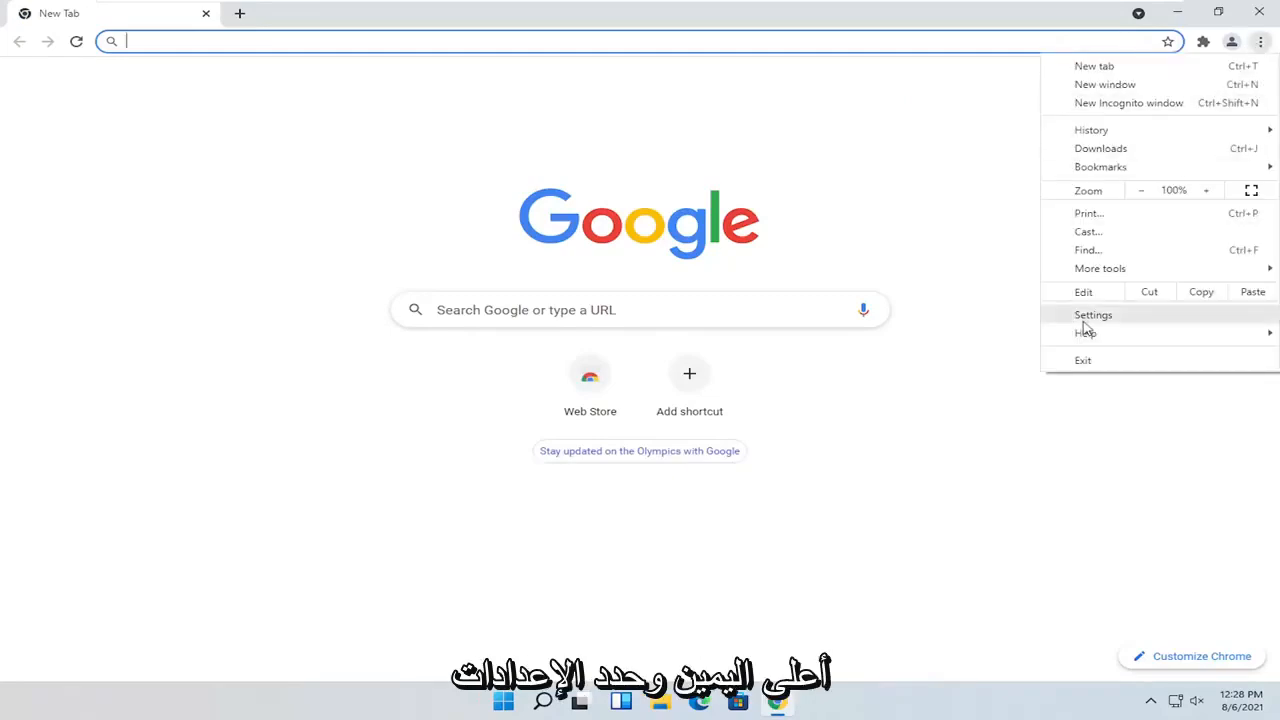
pyautogui.moveTo(1058, 52)
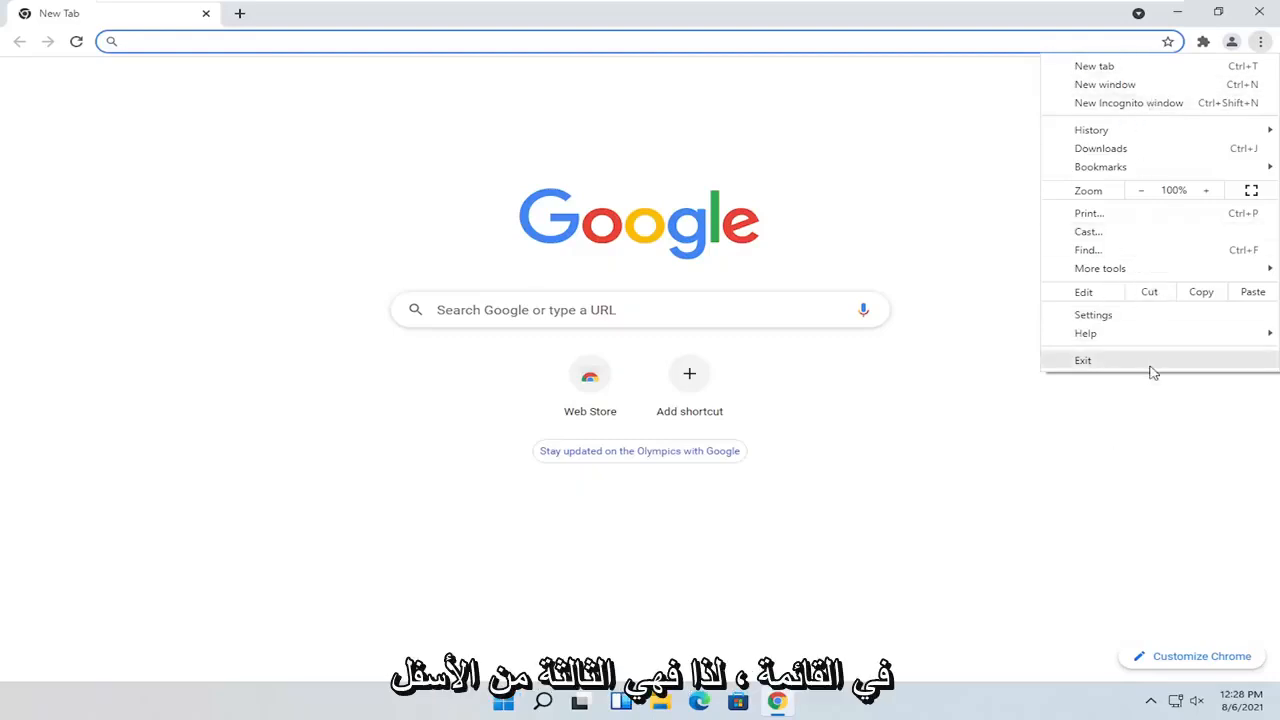
pyautogui.moveTo(1092, 314)
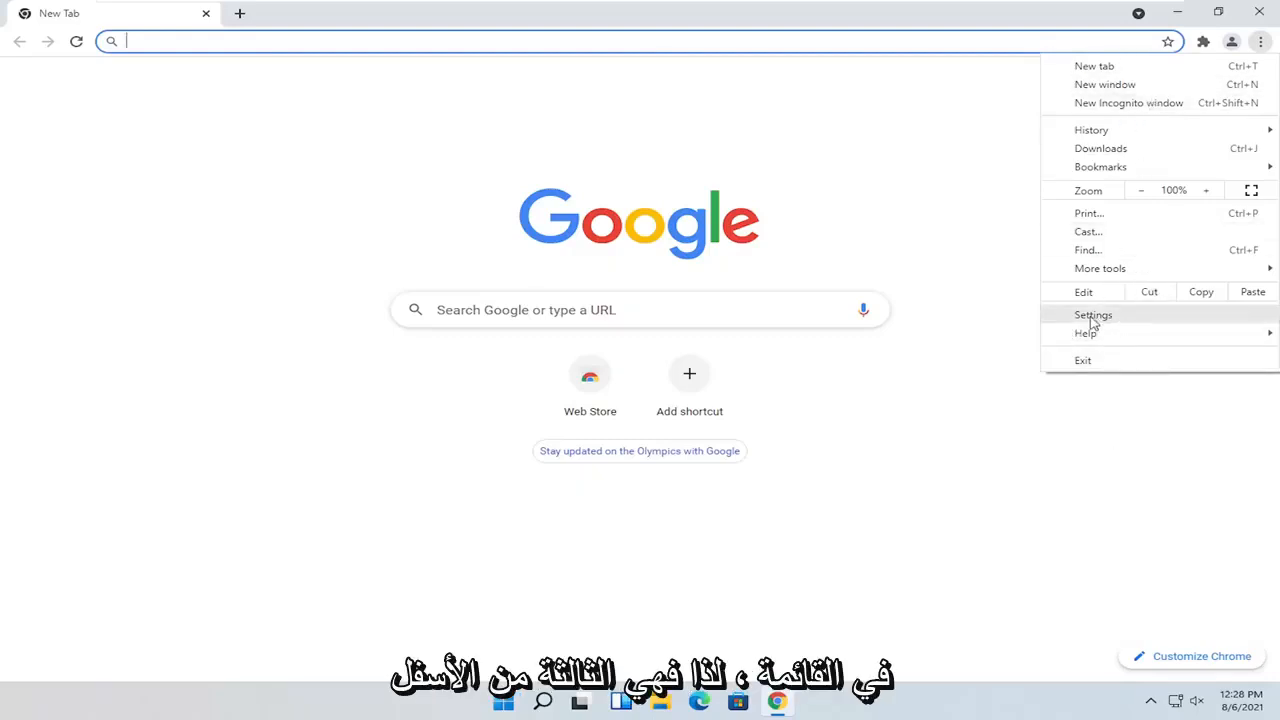
pyautogui.moveTo(1086, 332)
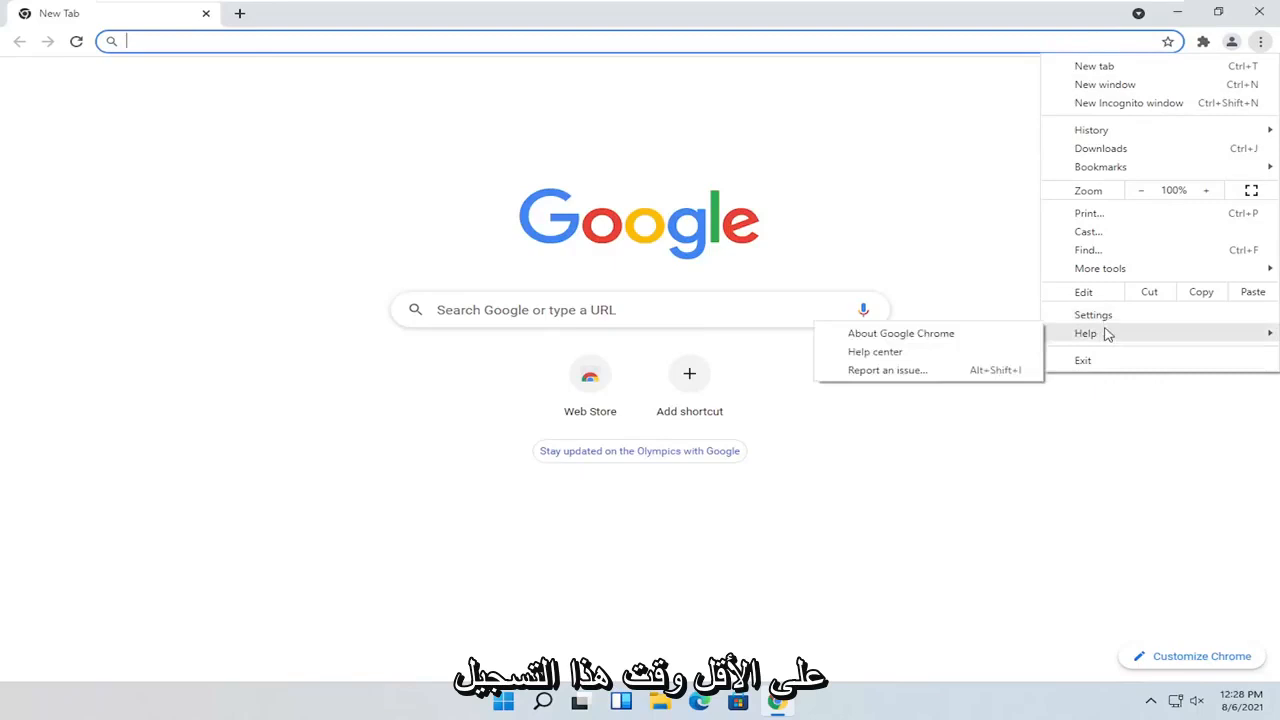
pyautogui.click(1092, 314)
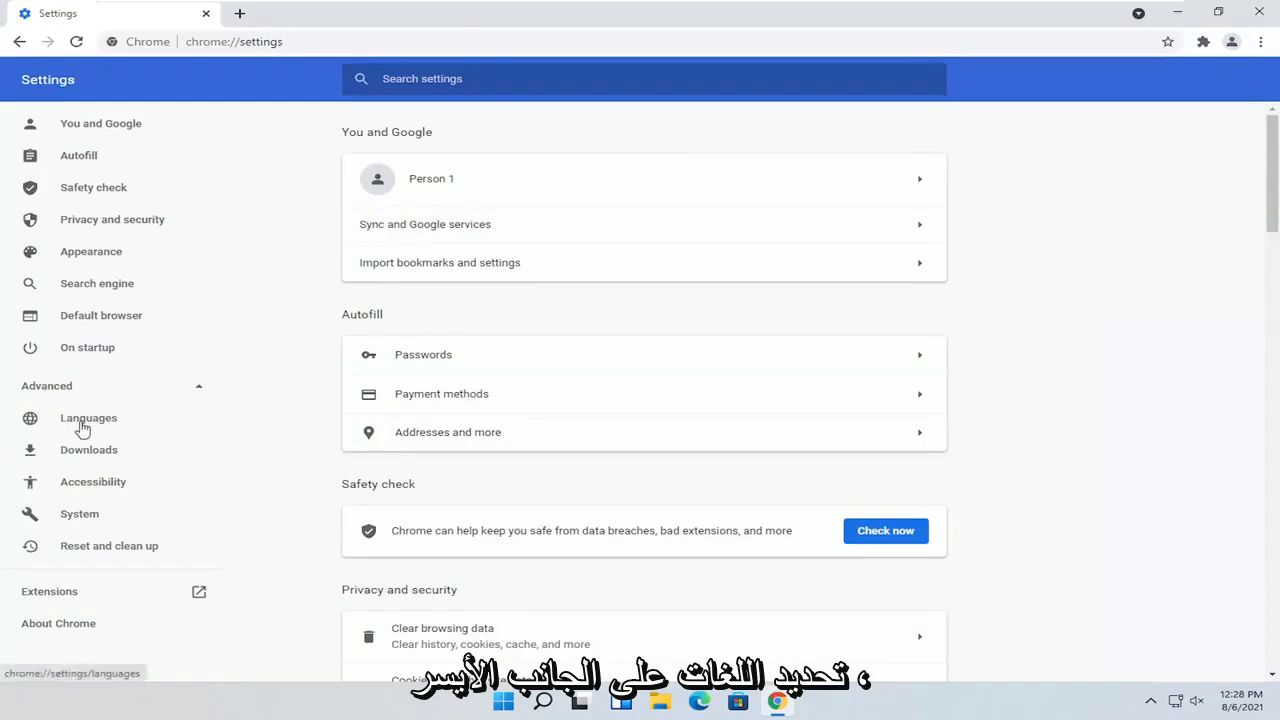
# Show the Languages settings and expand the preferred-language list with English (United States) and English.
pyautogui.click(88, 418)
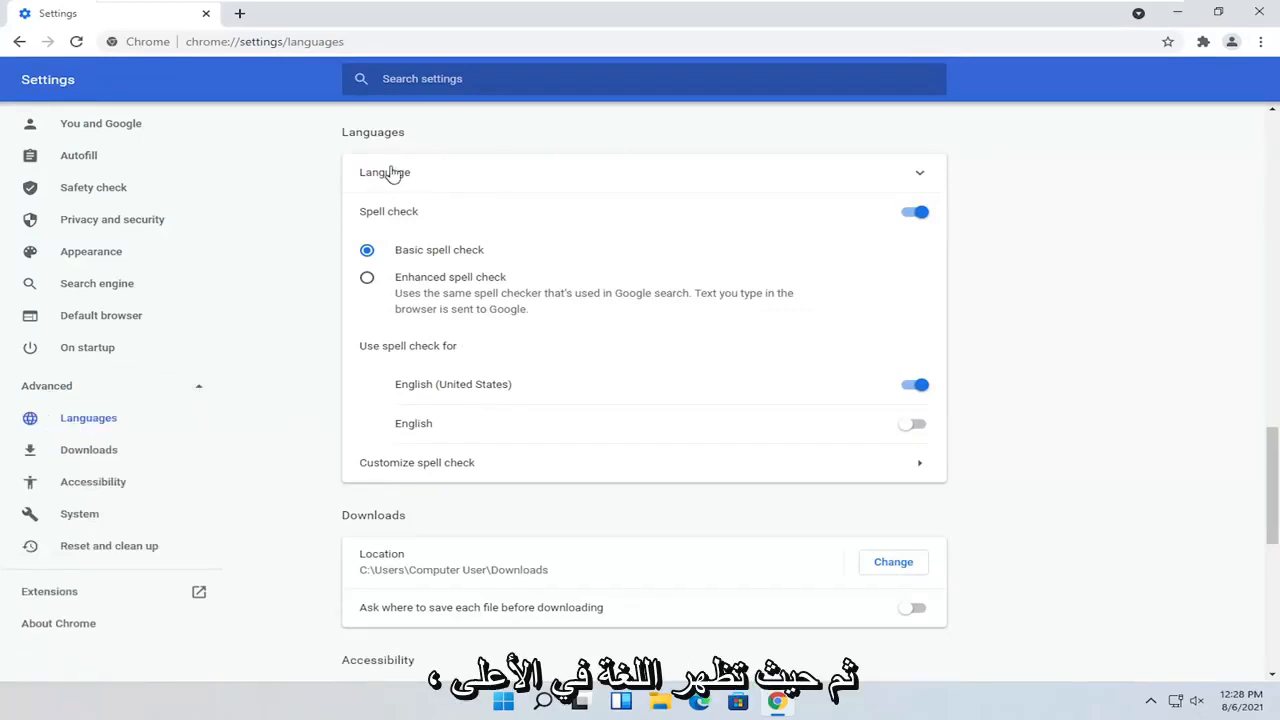
pyautogui.click(390, 172)
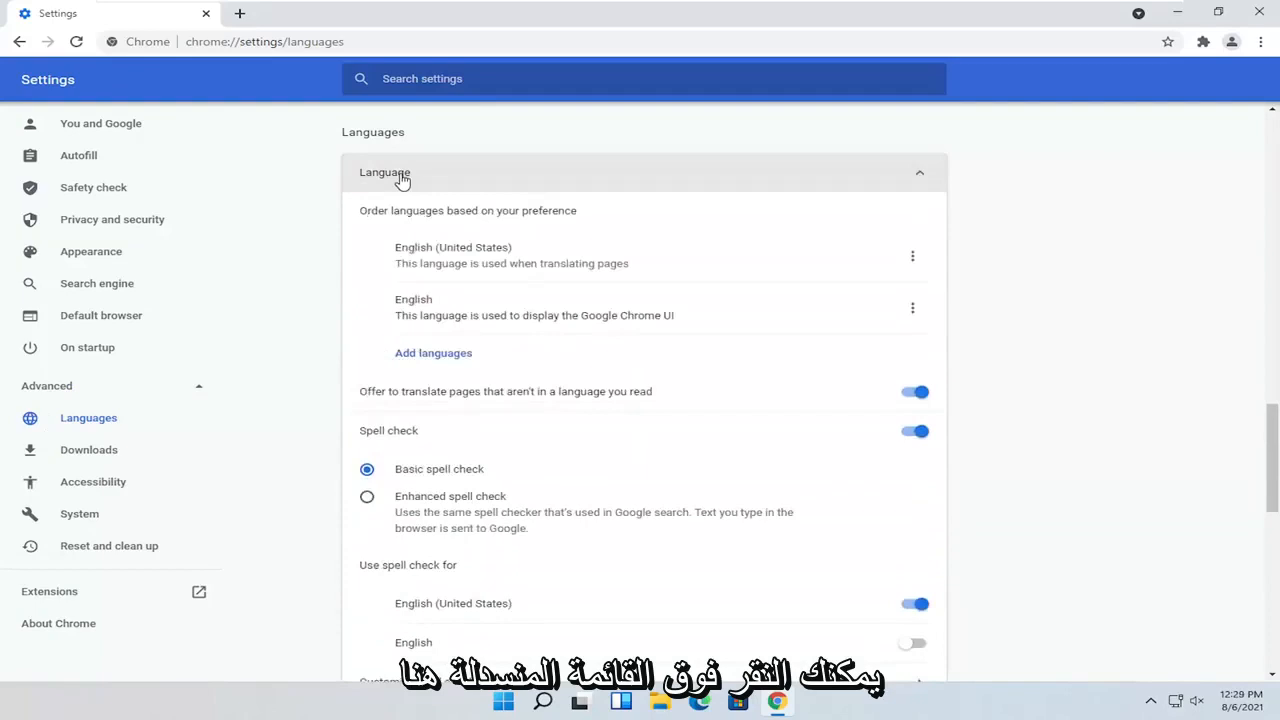
pyautogui.moveTo(810, 206)
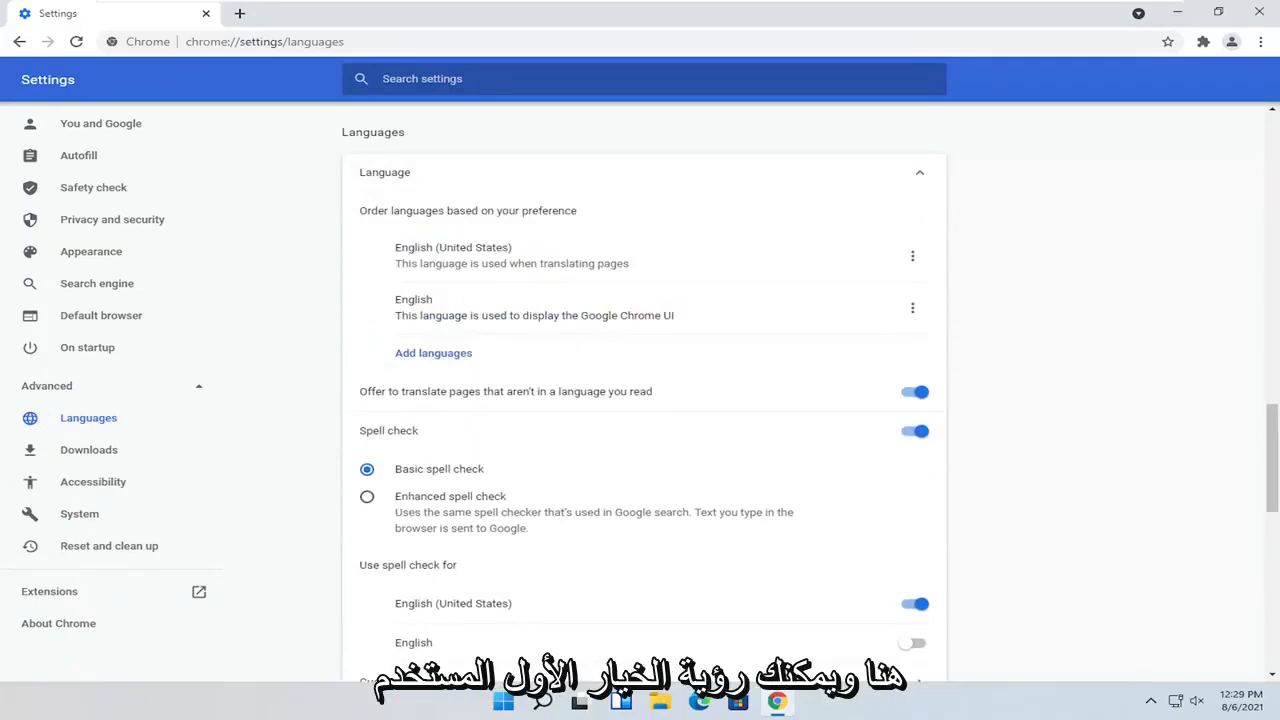
pyautogui.moveTo(432, 264); pyautogui.dragTo(630, 264)
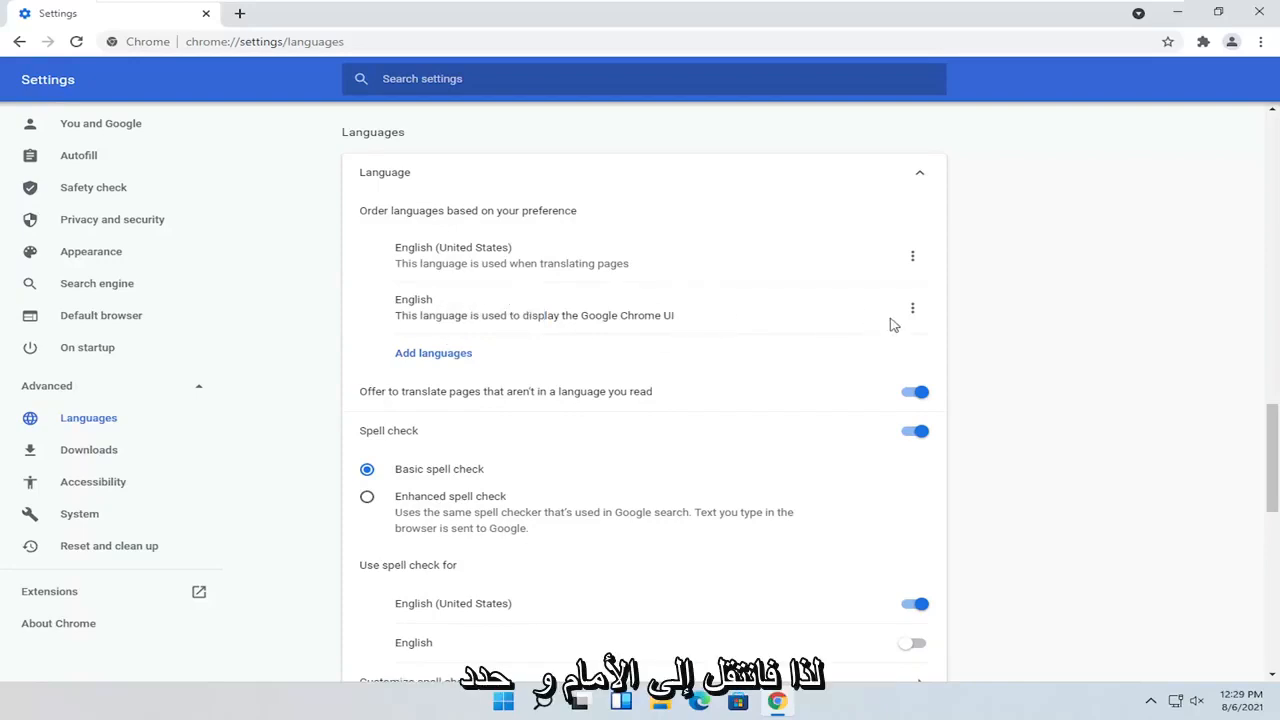
pyautogui.click(912, 308)
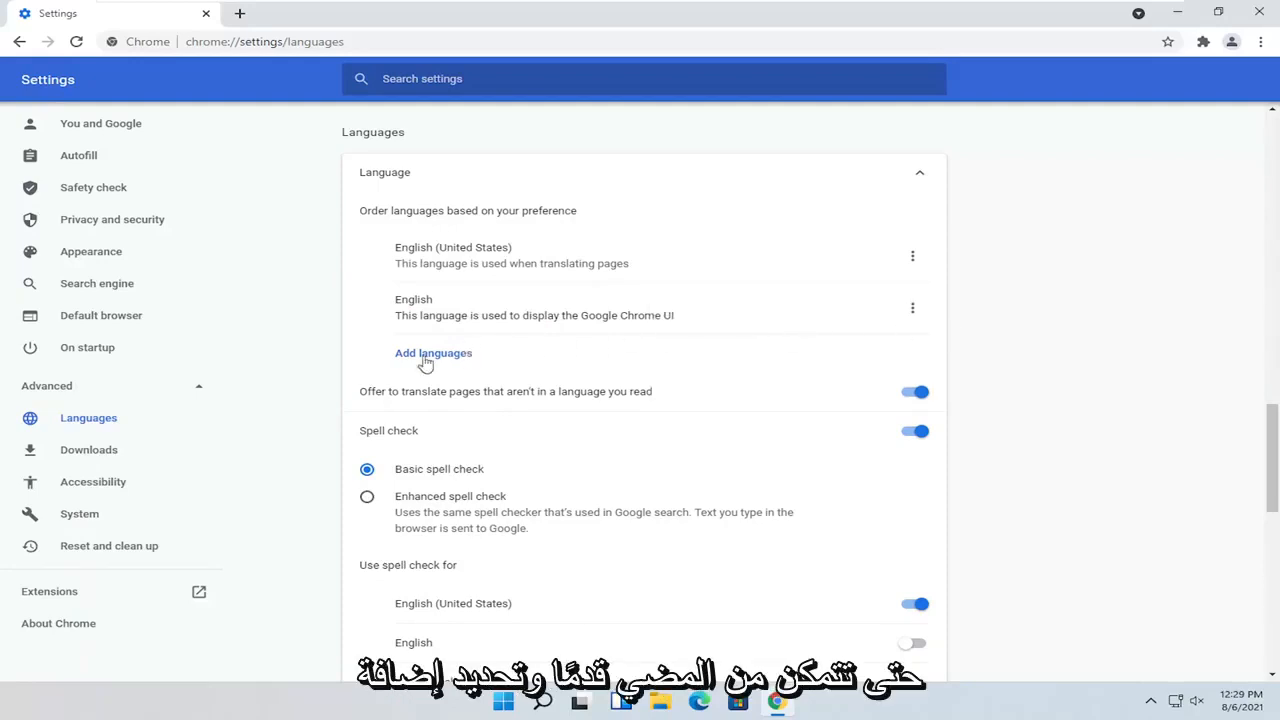
# Add Afrikaans as a third preferred language below the two English entries.
pyautogui.click(432, 352)
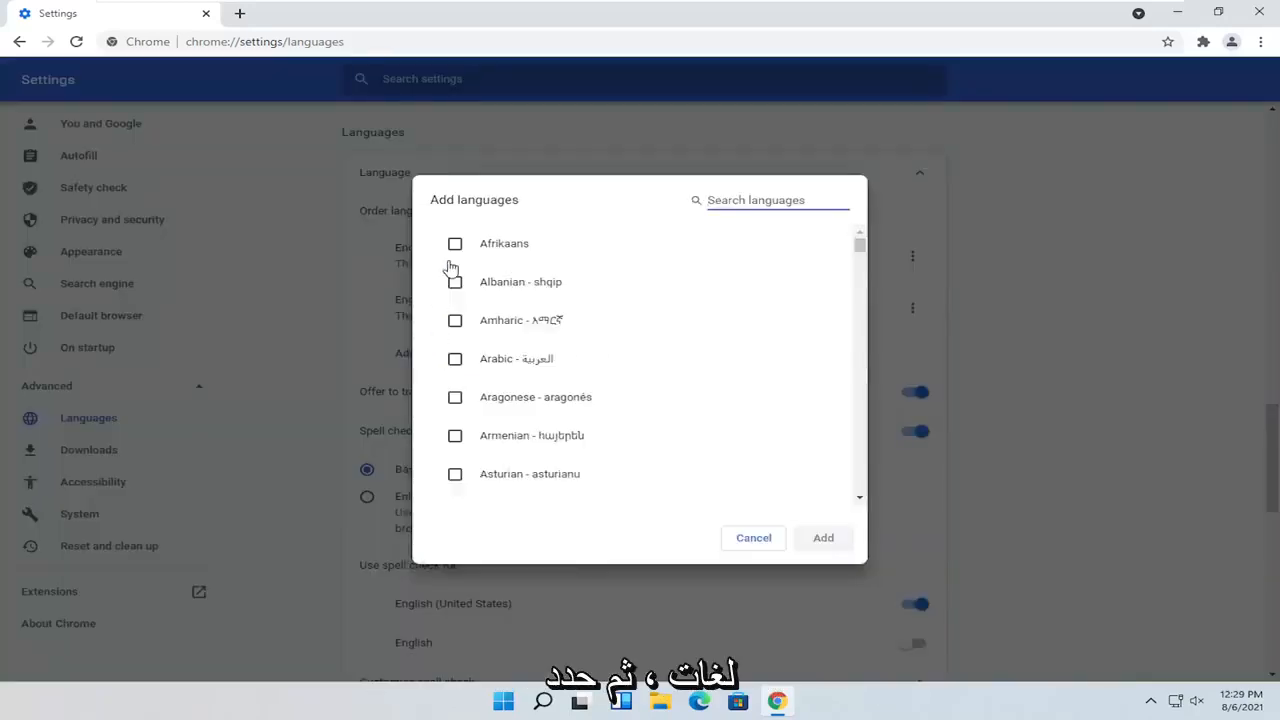
pyautogui.click(456, 244)
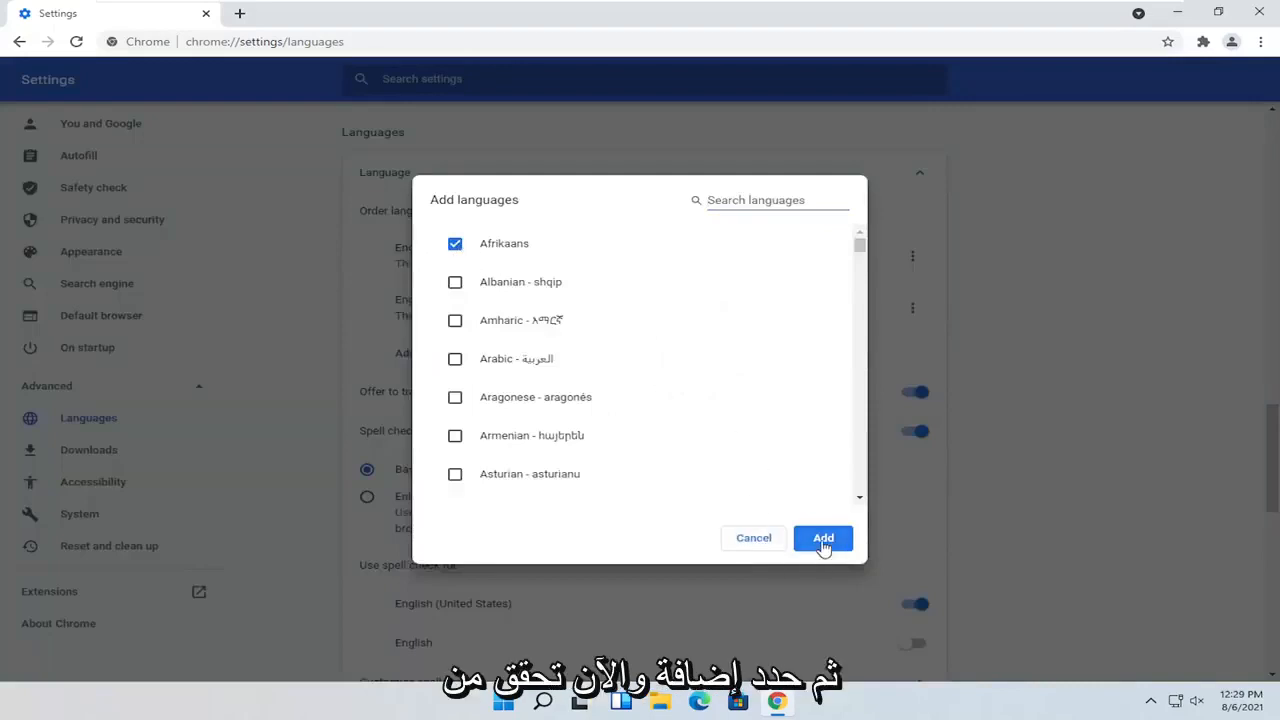
pyautogui.click(824, 538)
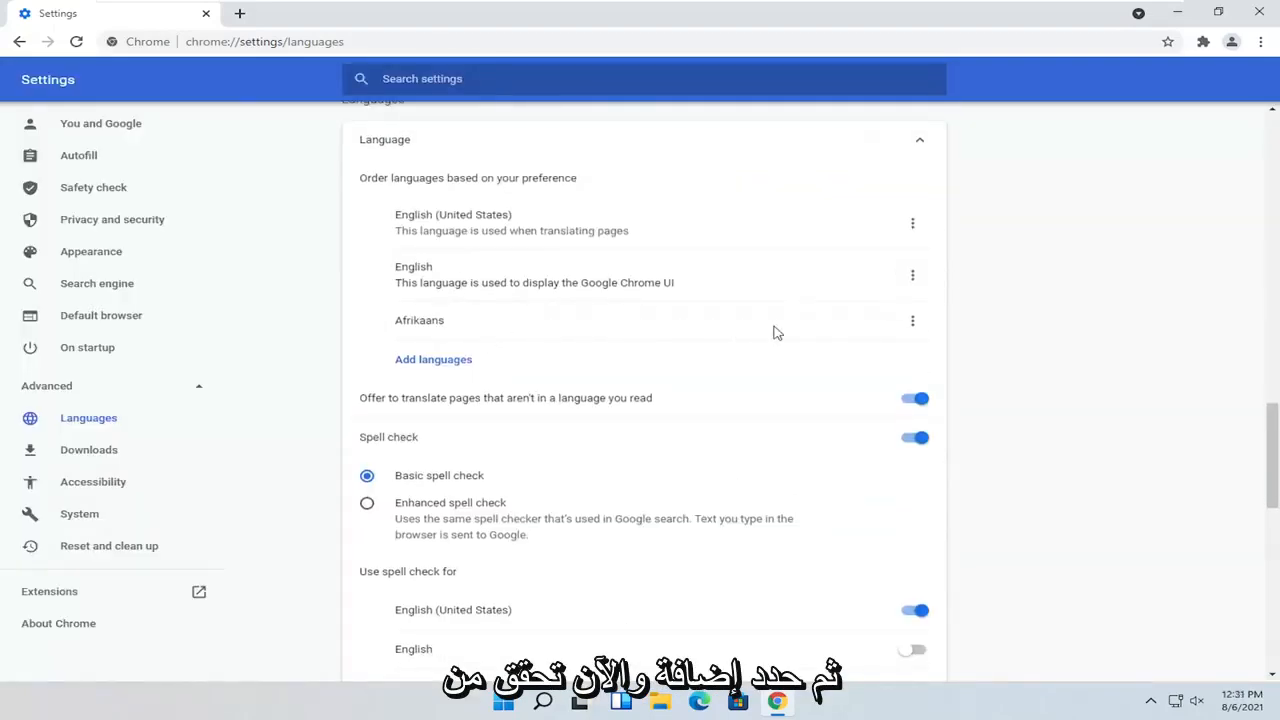